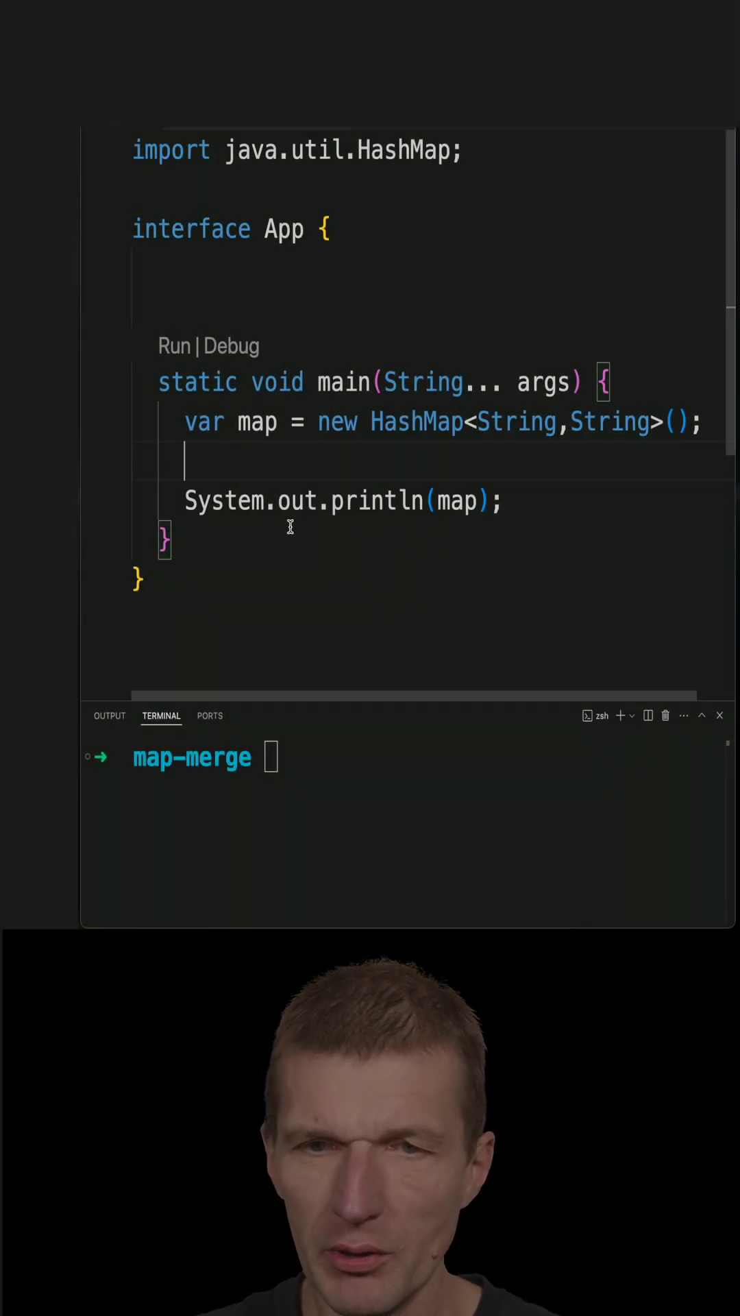
# Add map.merge("hello", "duke", App::map) before the println in main
pyautogui.write('map.merge();')
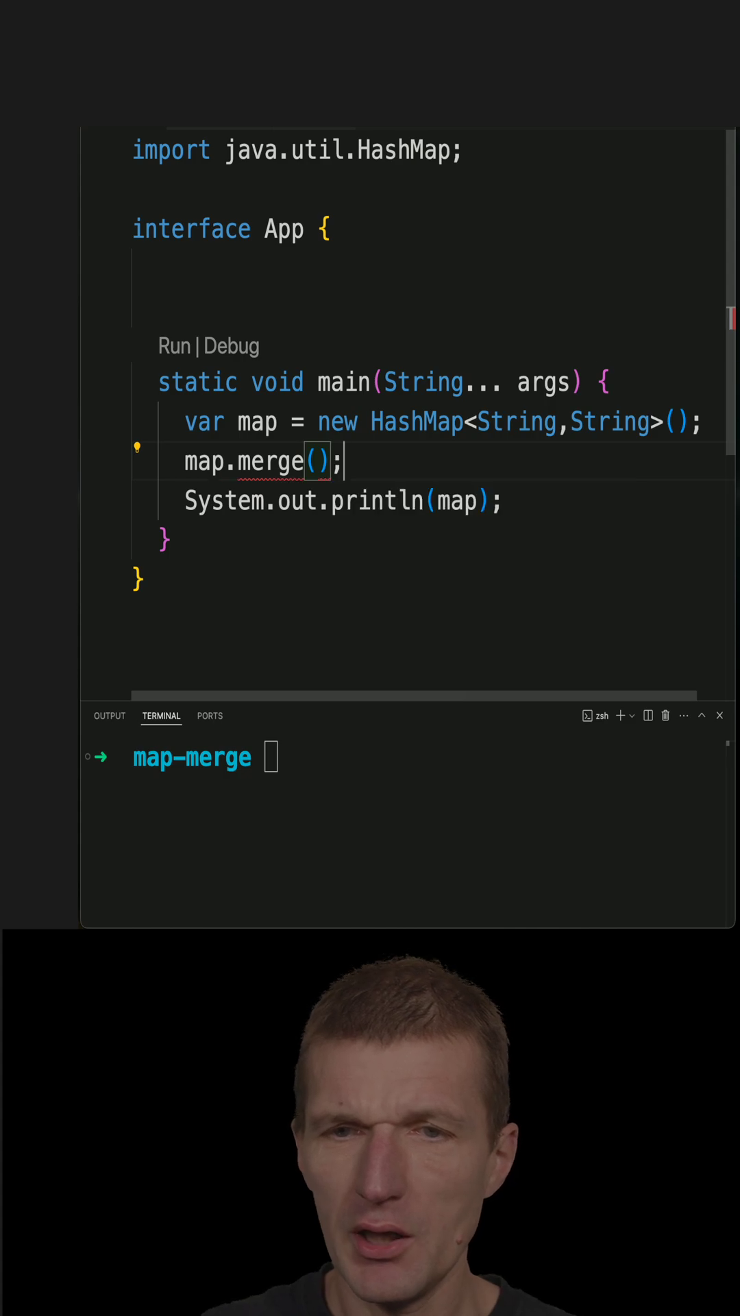
pyautogui.write('""')
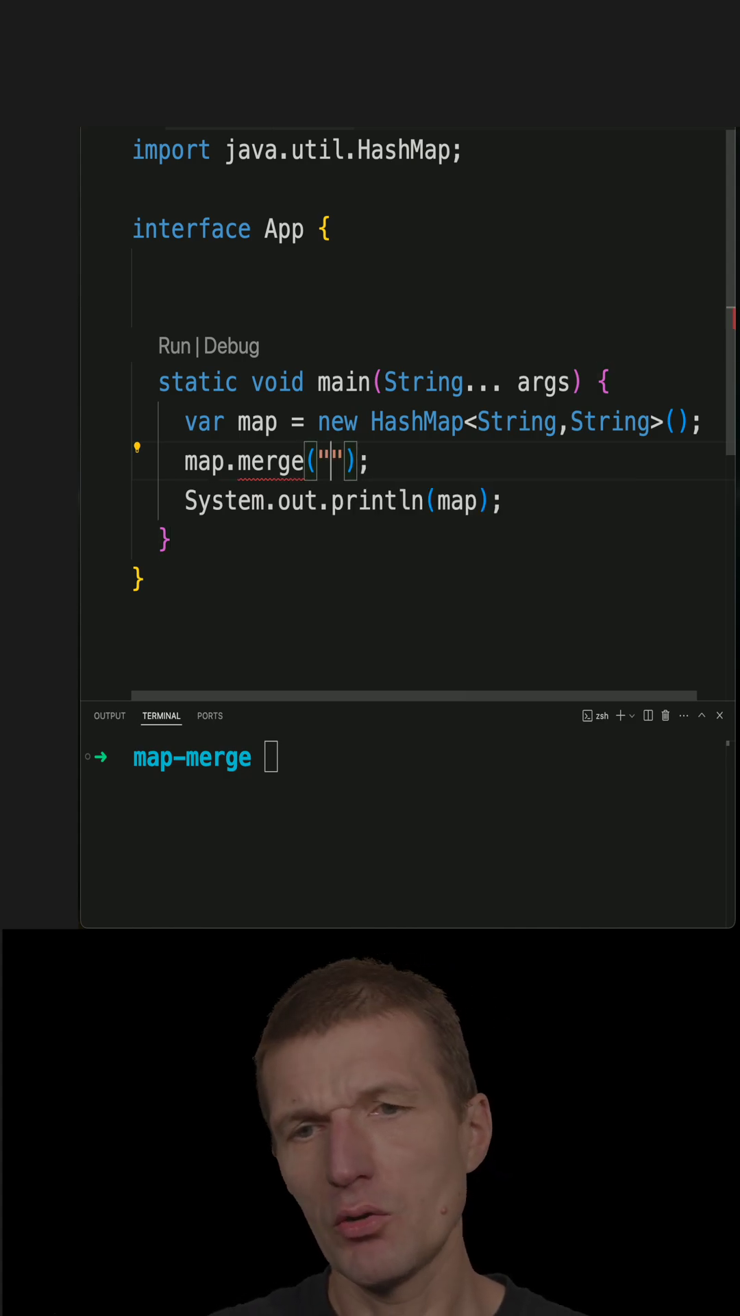
pyautogui.write('hello')
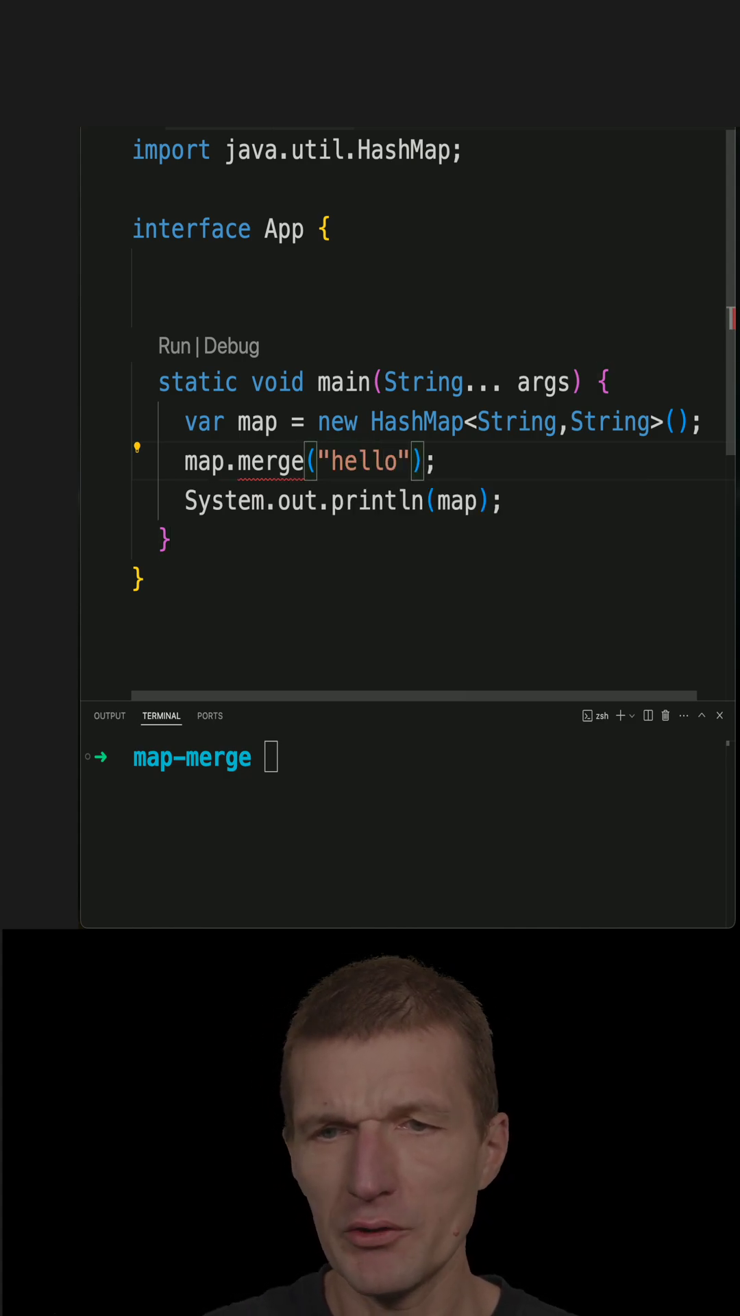
pyautogui.write(',"duke"')
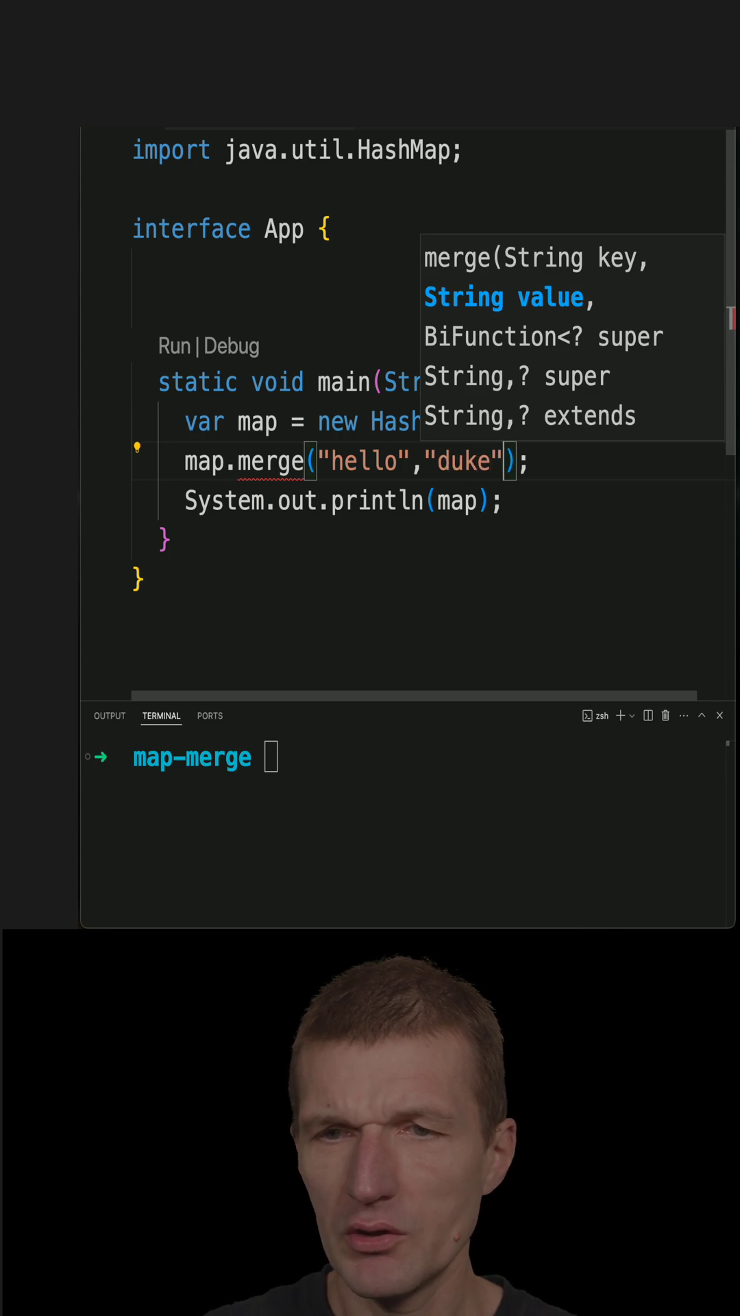
pyautogui.write(',')
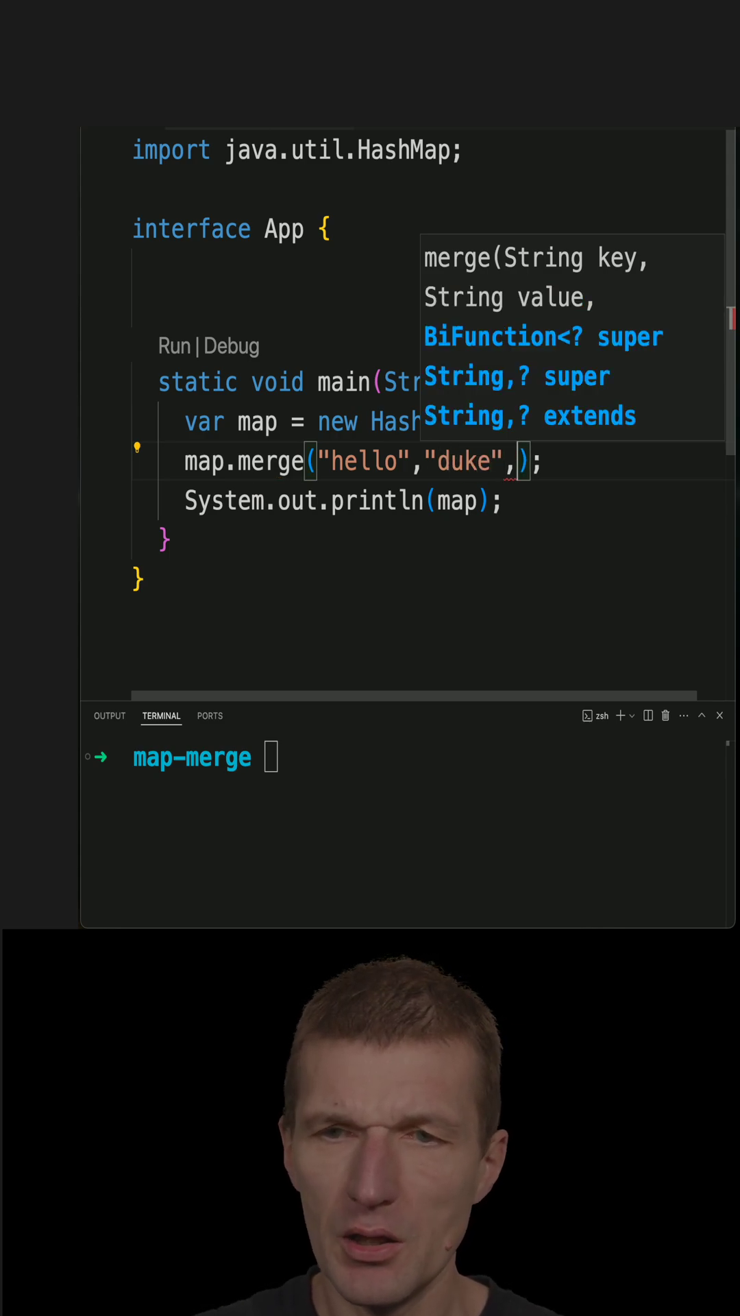
pyautogui.write('A')
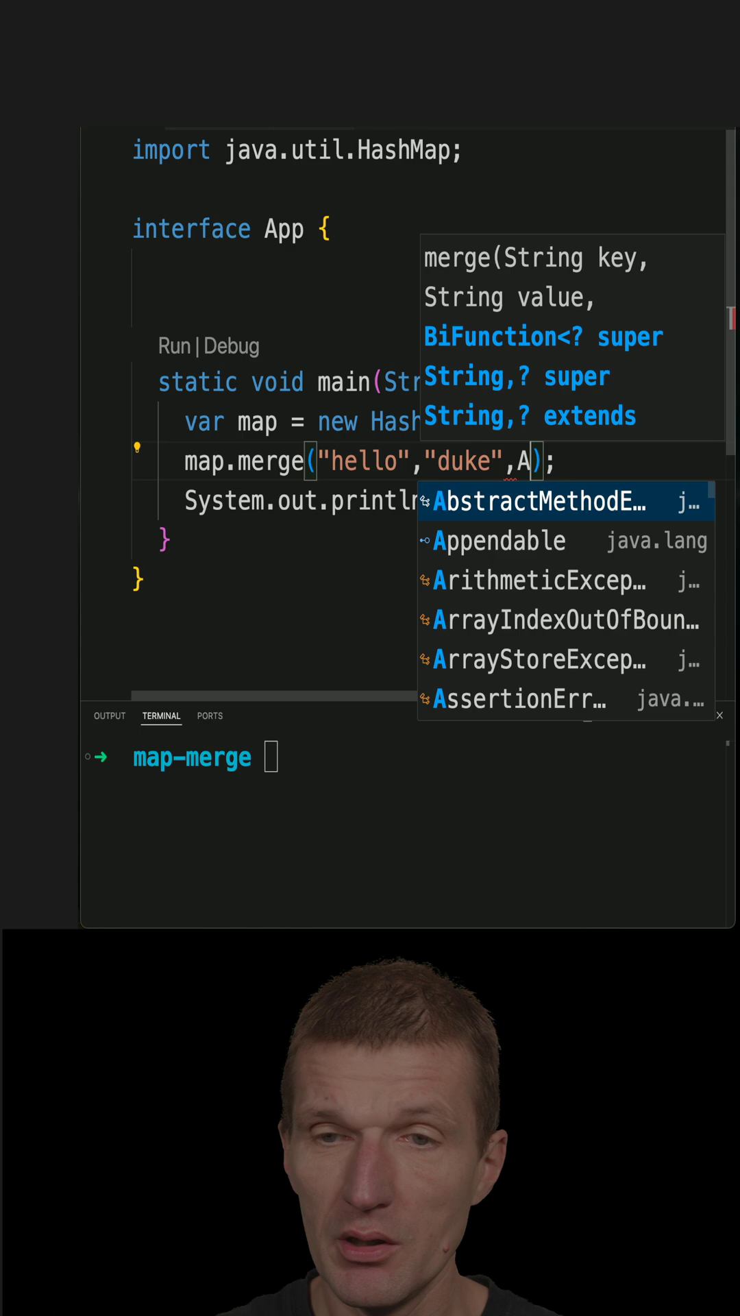
pyautogui.write('pp::')
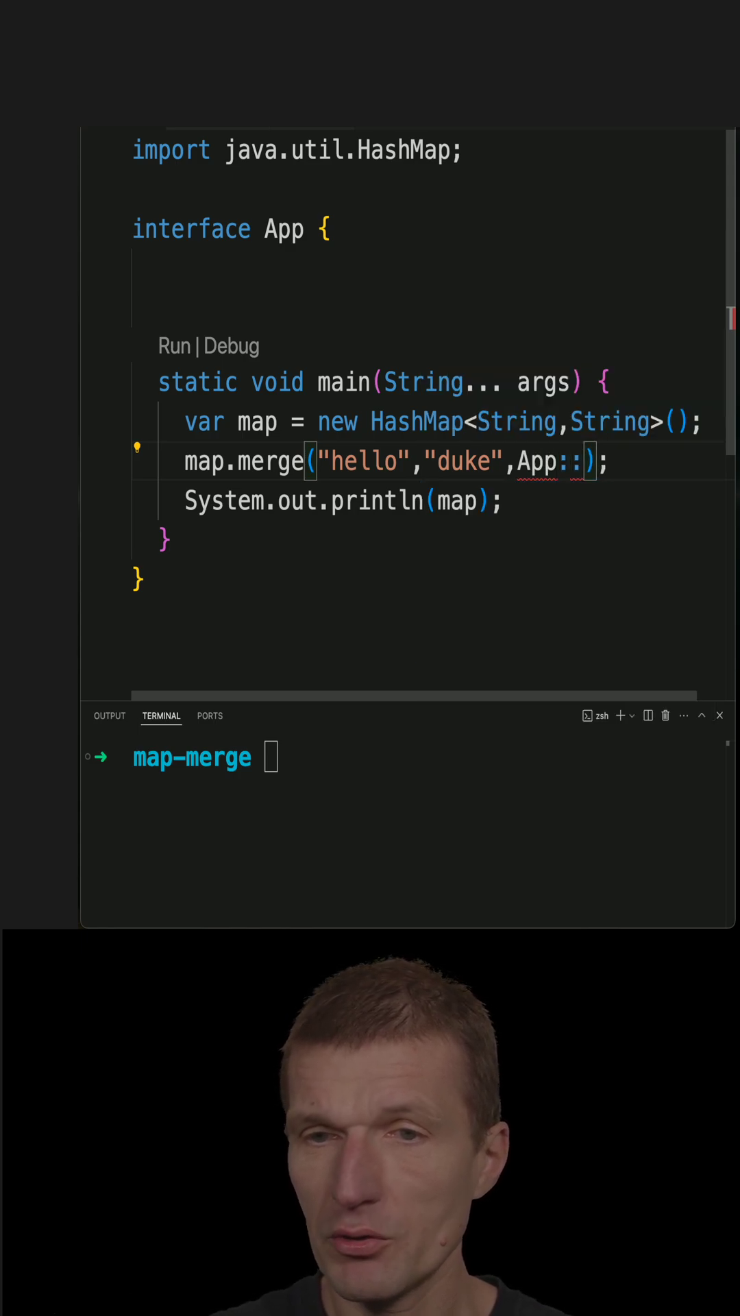
pyautogui.write('map')
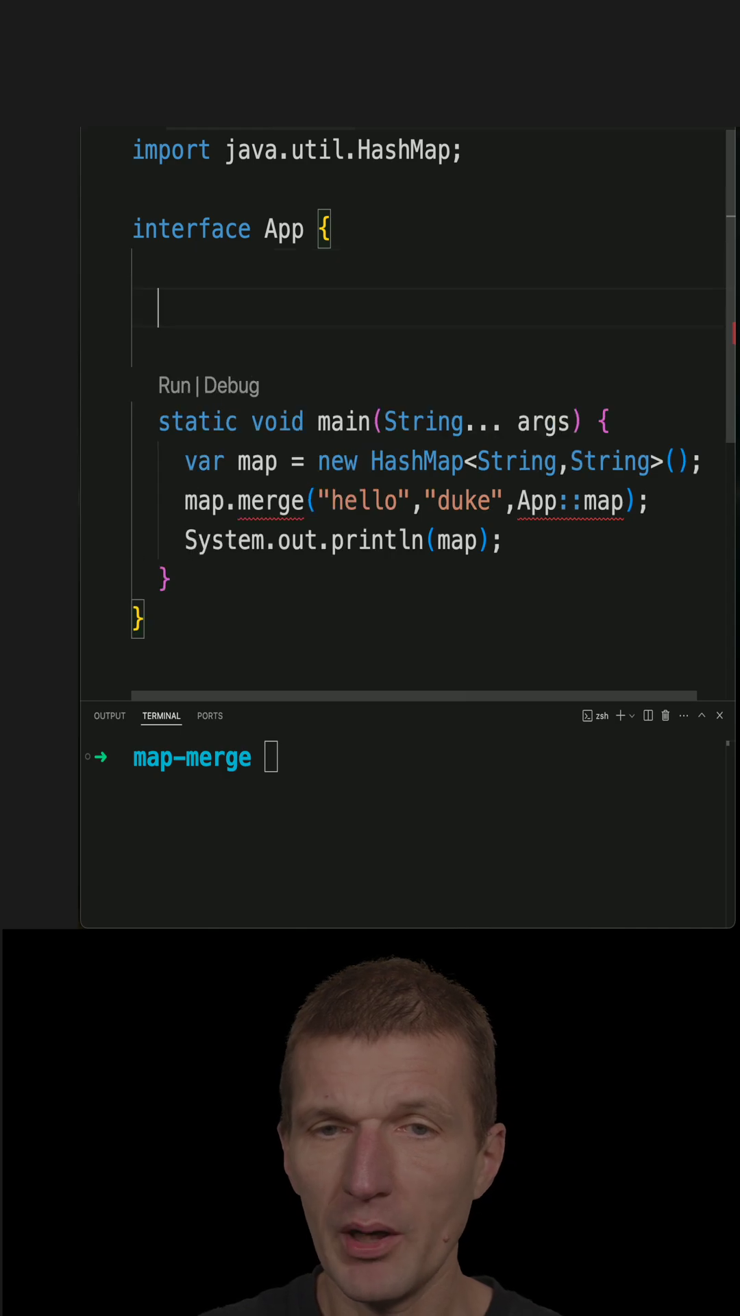
# Declare the static String map(String o, String n) method inside App
pyautogui.write('sString')
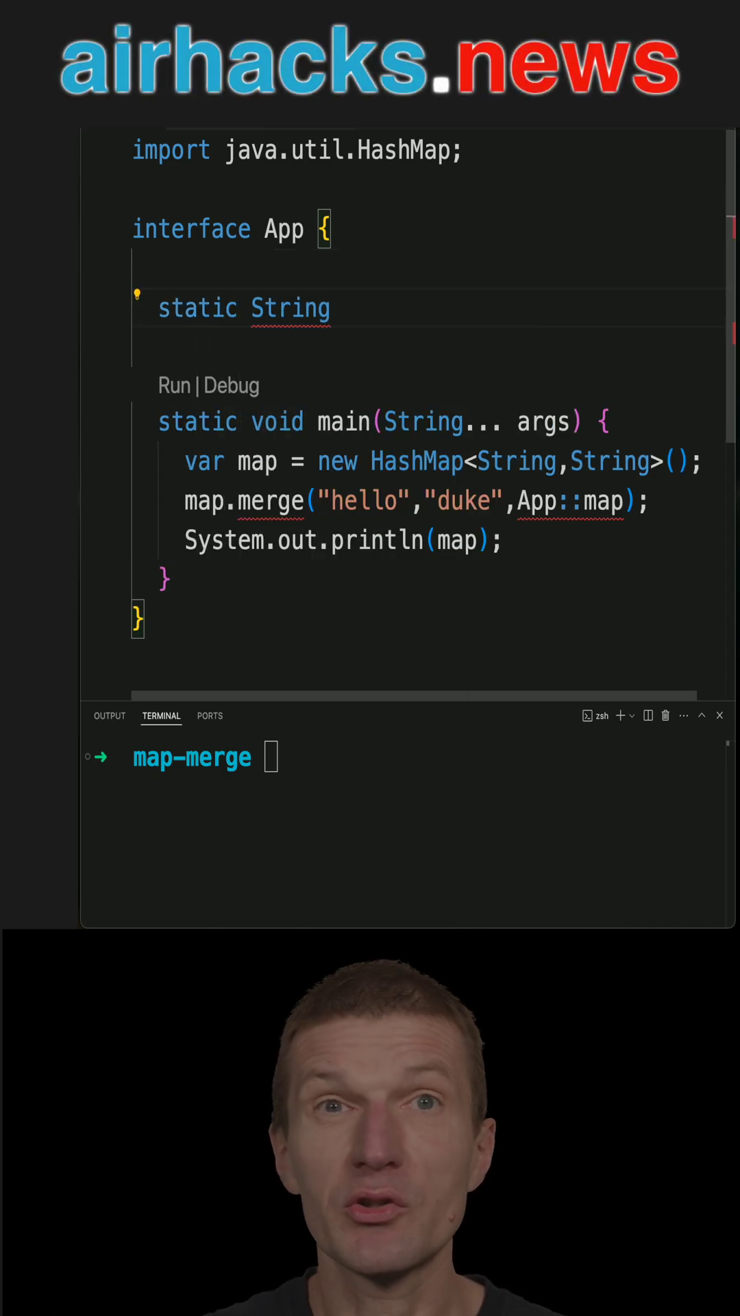
pyautogui.write('map')
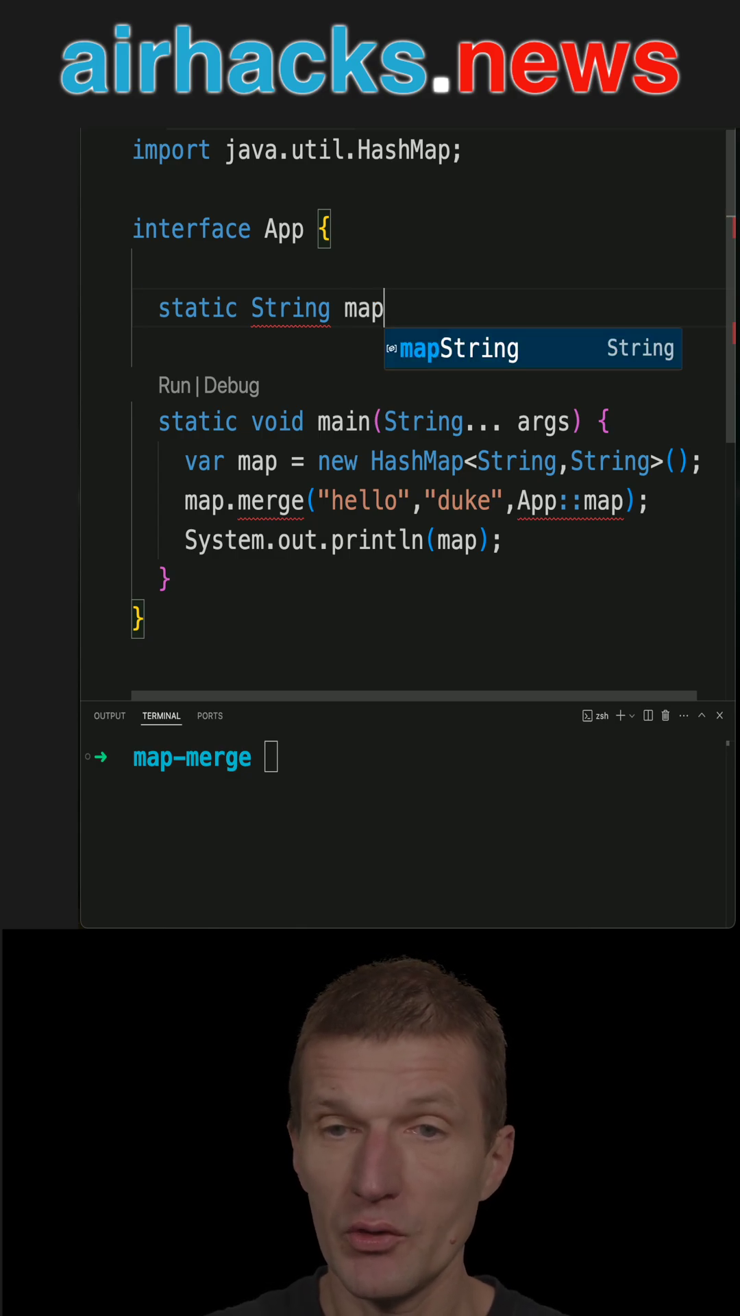
pyautogui.write('(String o')
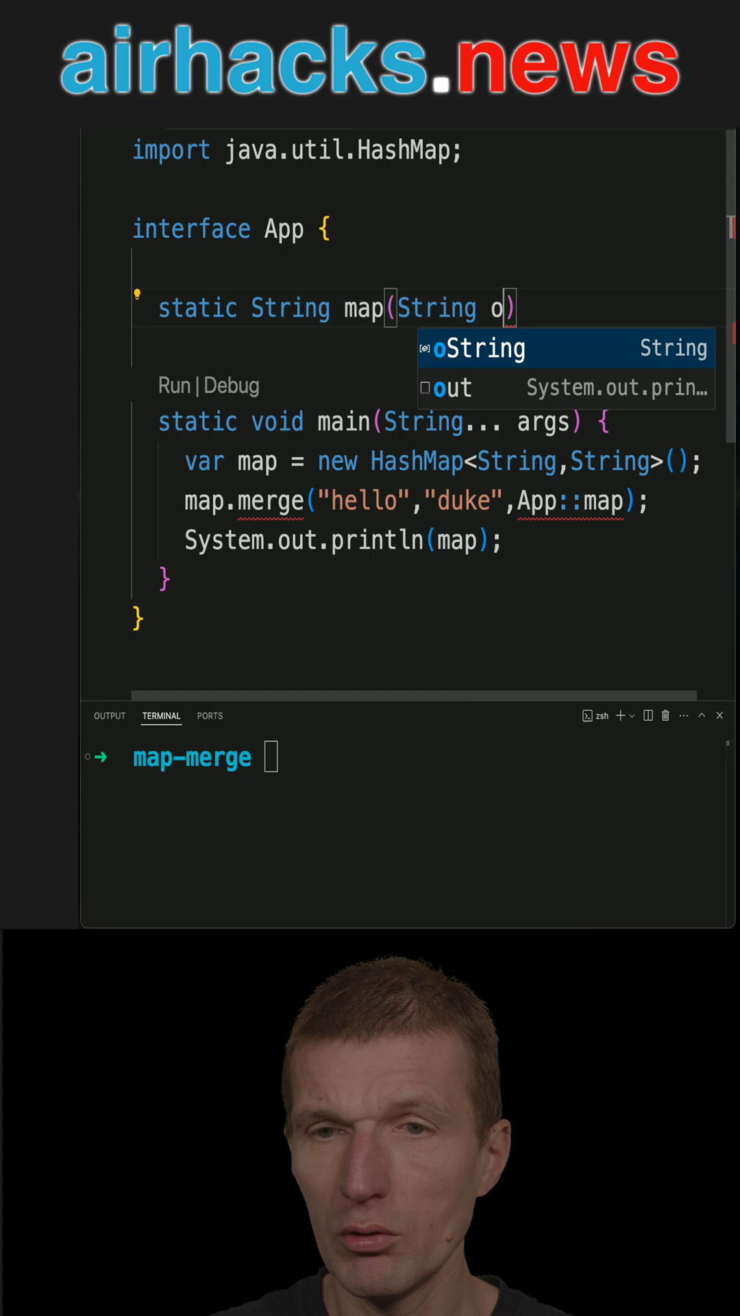
pyautogui.write(',String n')
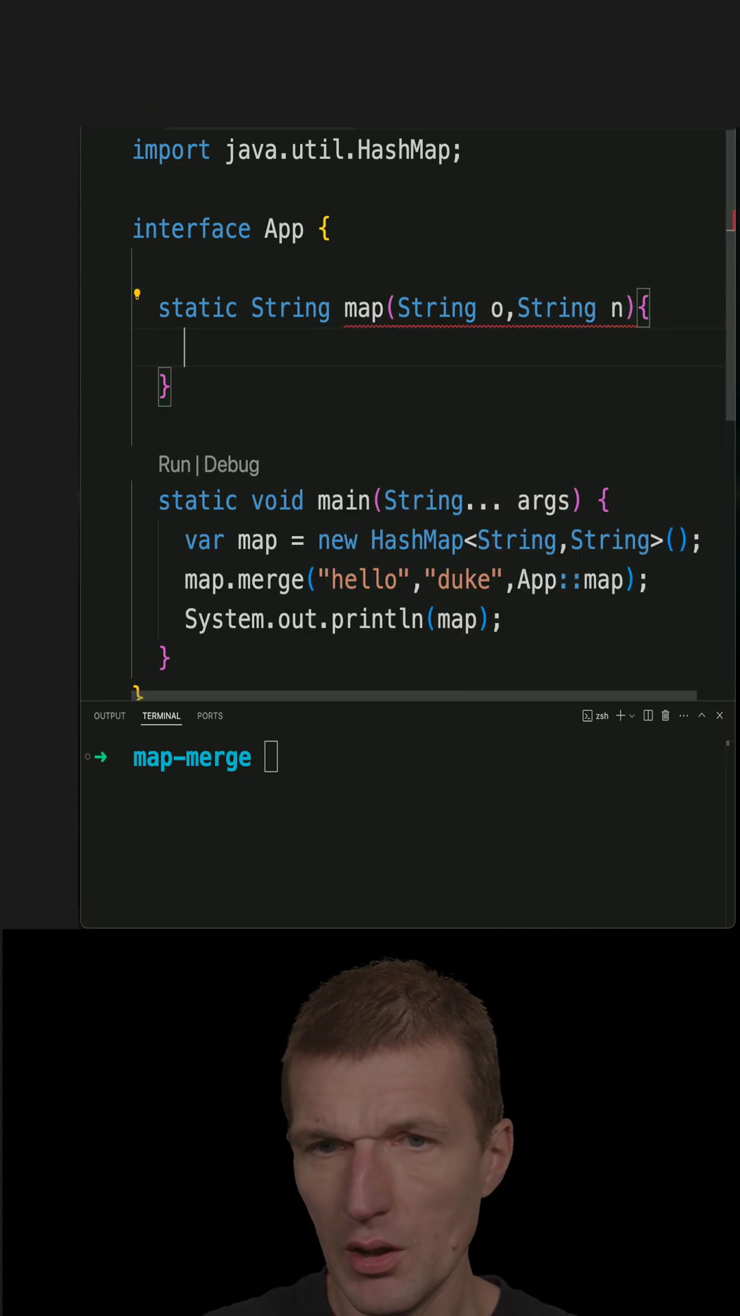
# Fill the method body: print o + ":" + n and return o + "->" + n
pyautogui.write('System.out.println();')
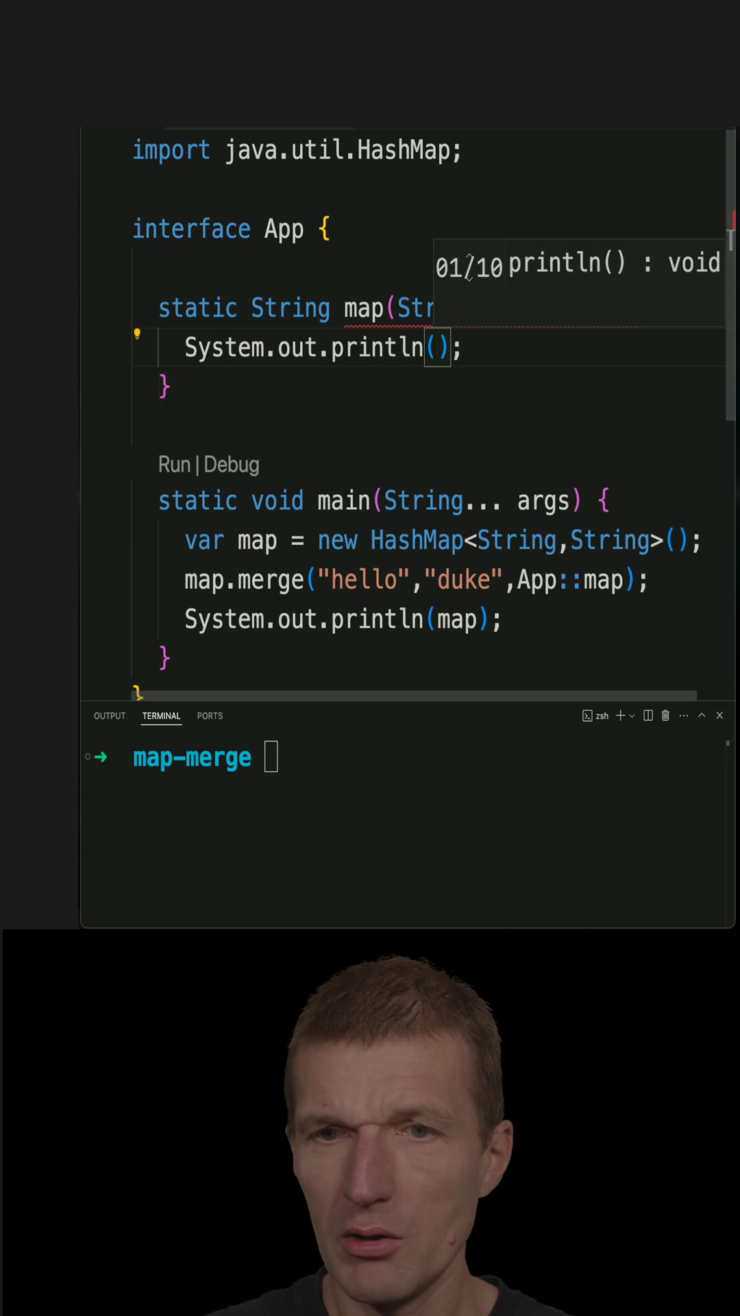
pyautogui.write('o')
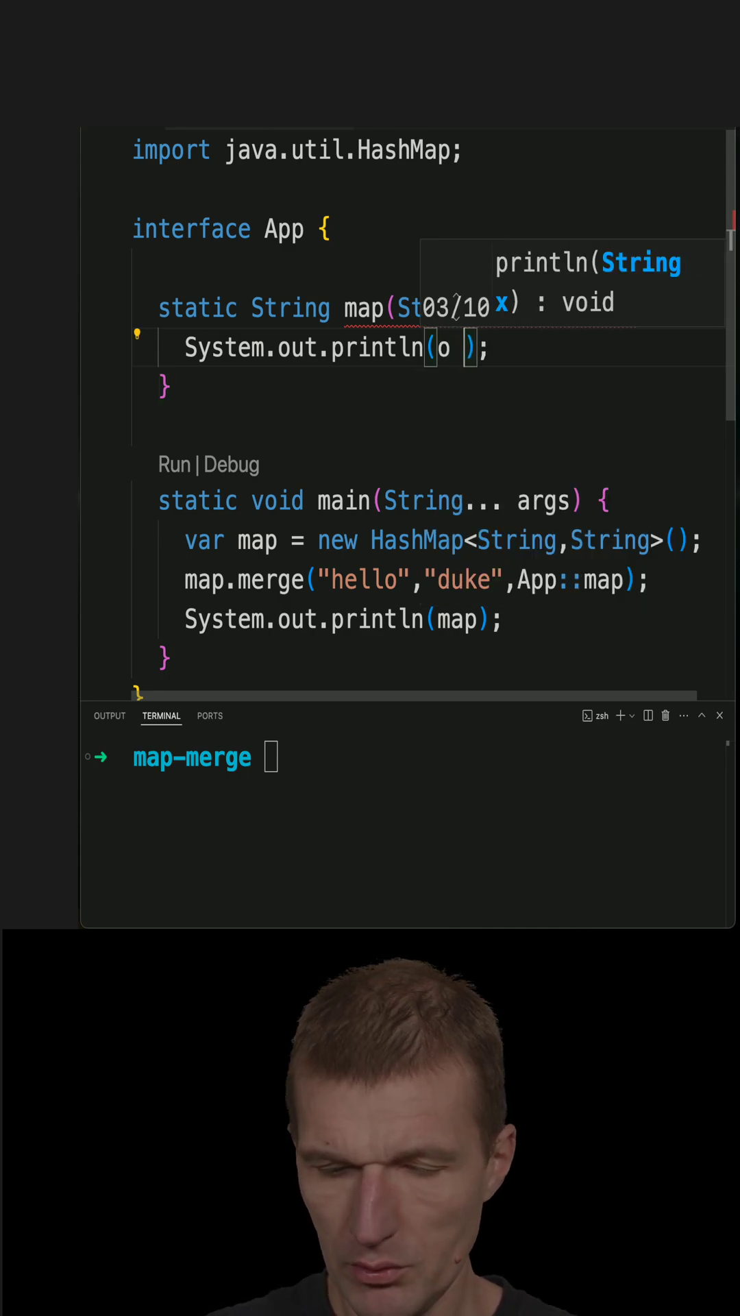
pyautogui.write('+ ":n"')
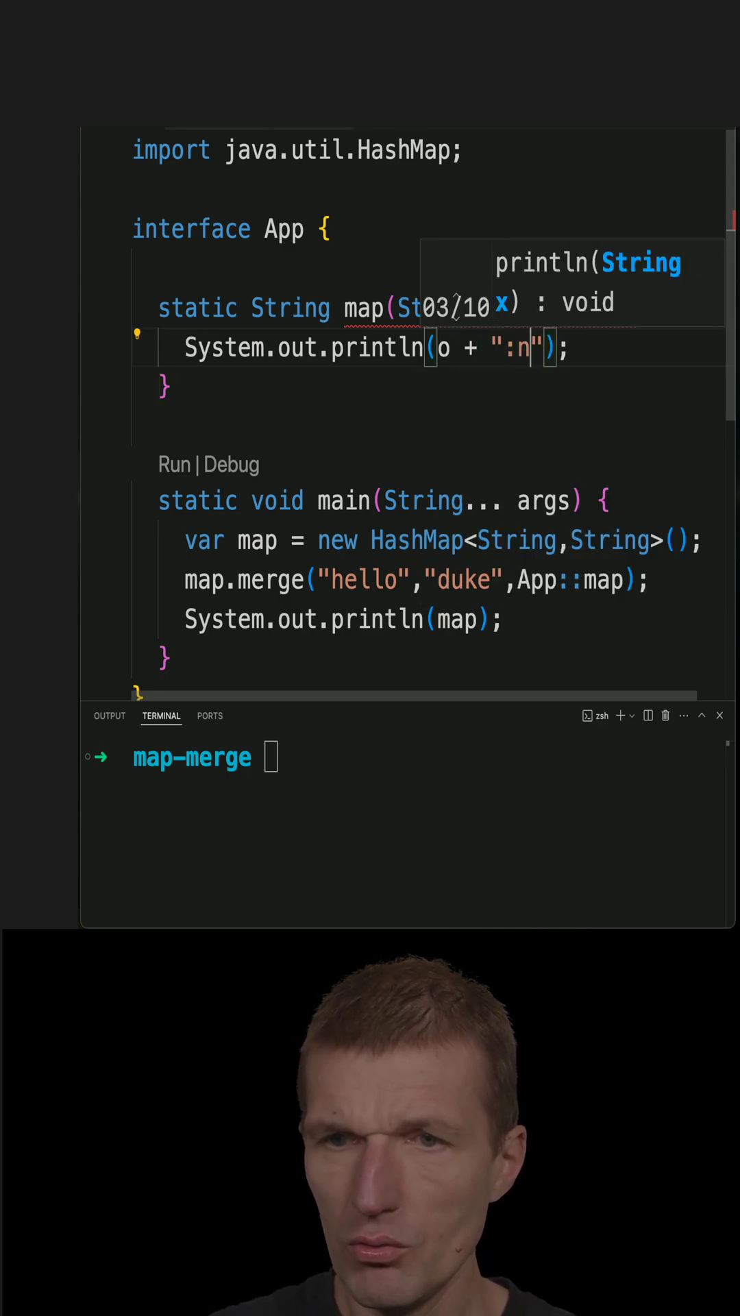
pyautogui.press('Backspace')
pyautogui.write(' + ')
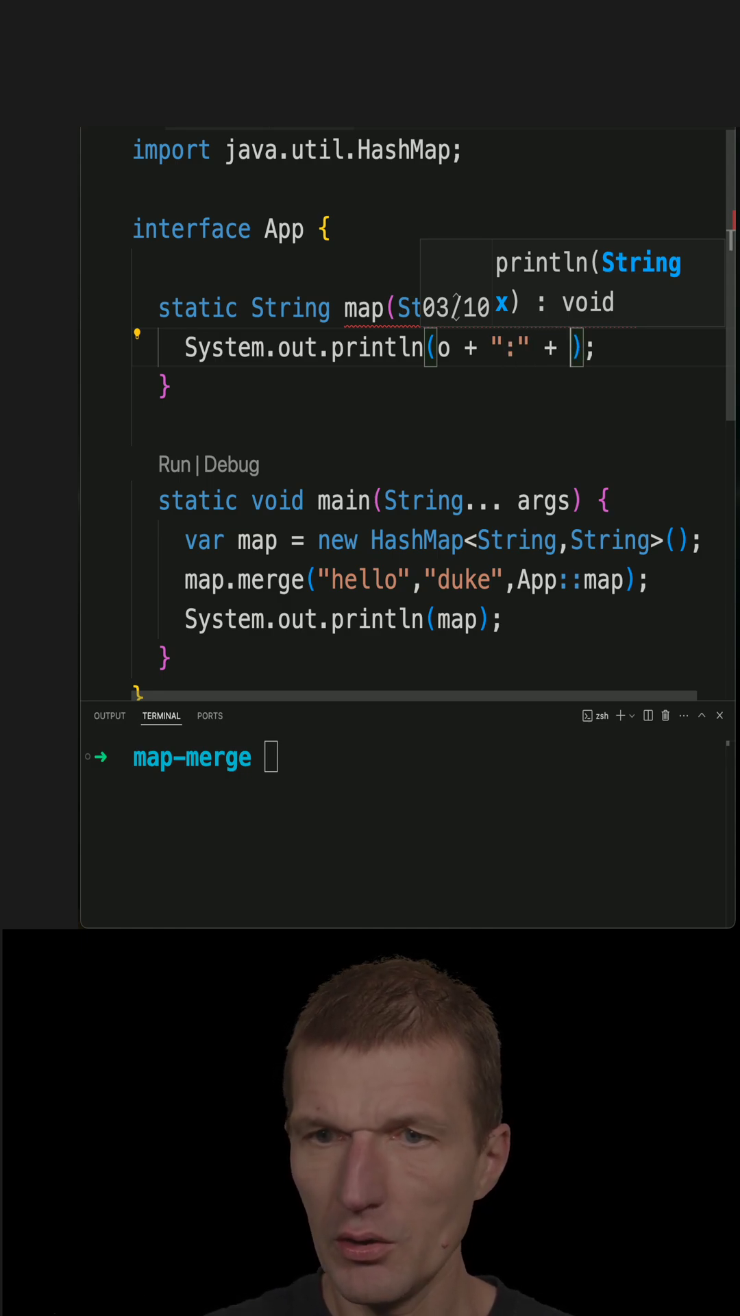
pyautogui.write('return')
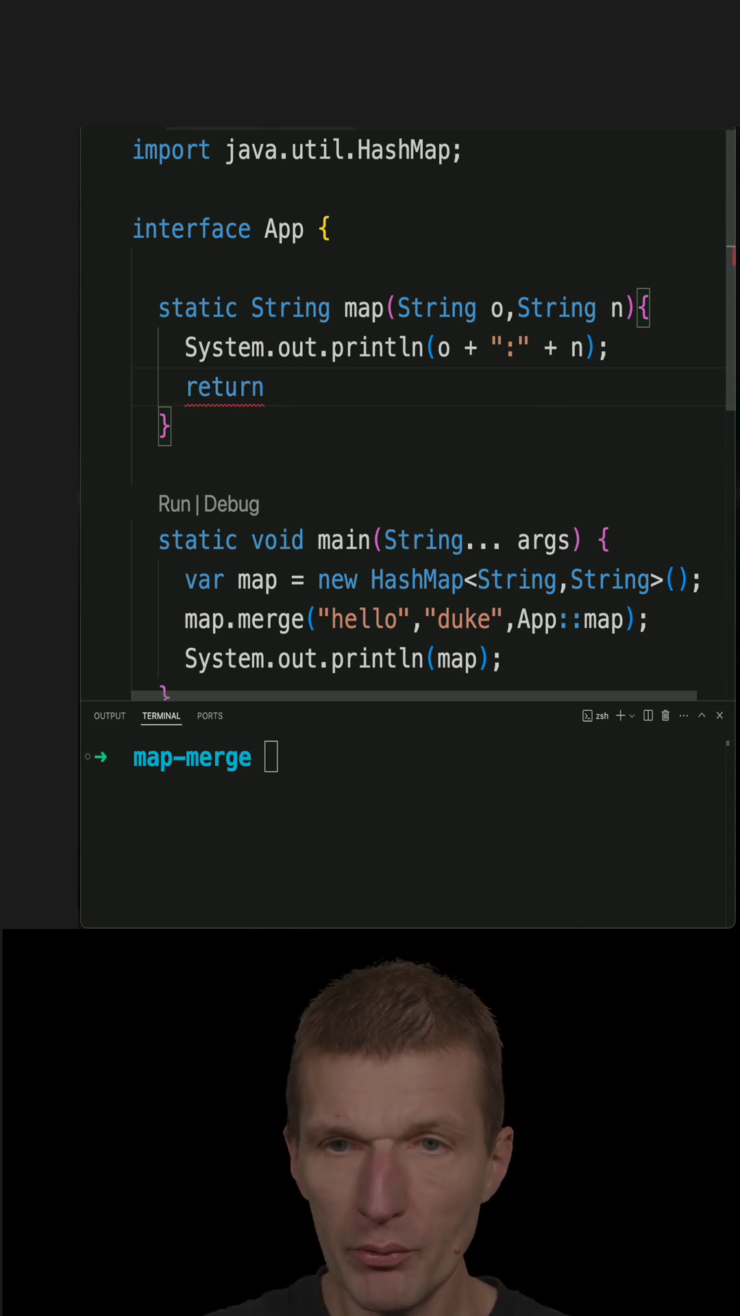
pyautogui.write('o')
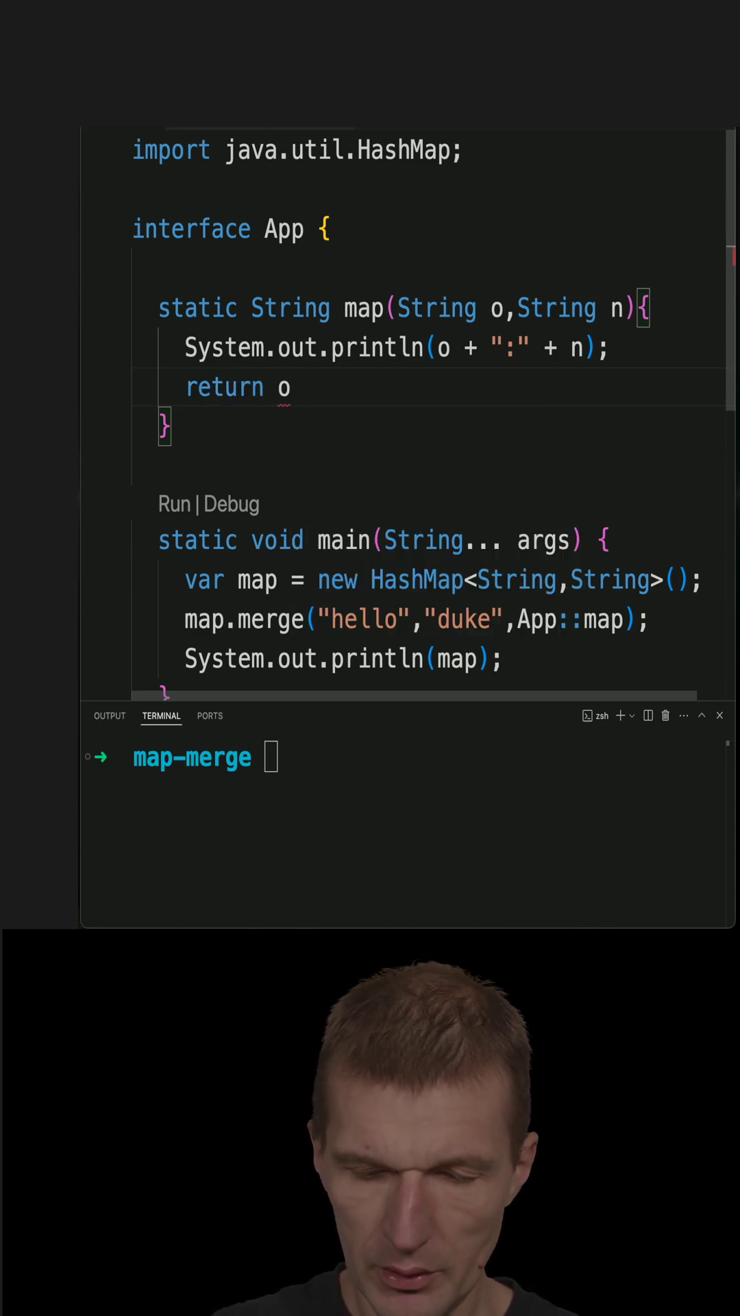
pyautogui.write('+ ""')
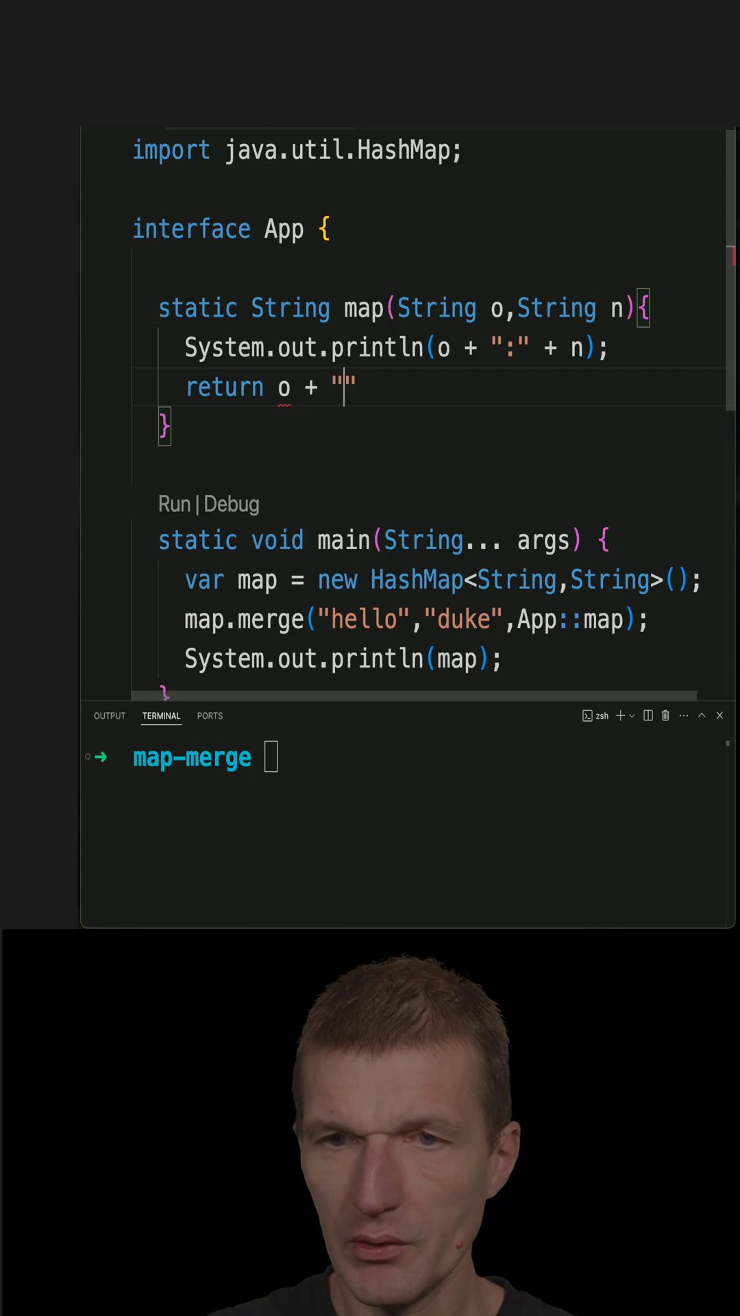
pyautogui.write('->" +')
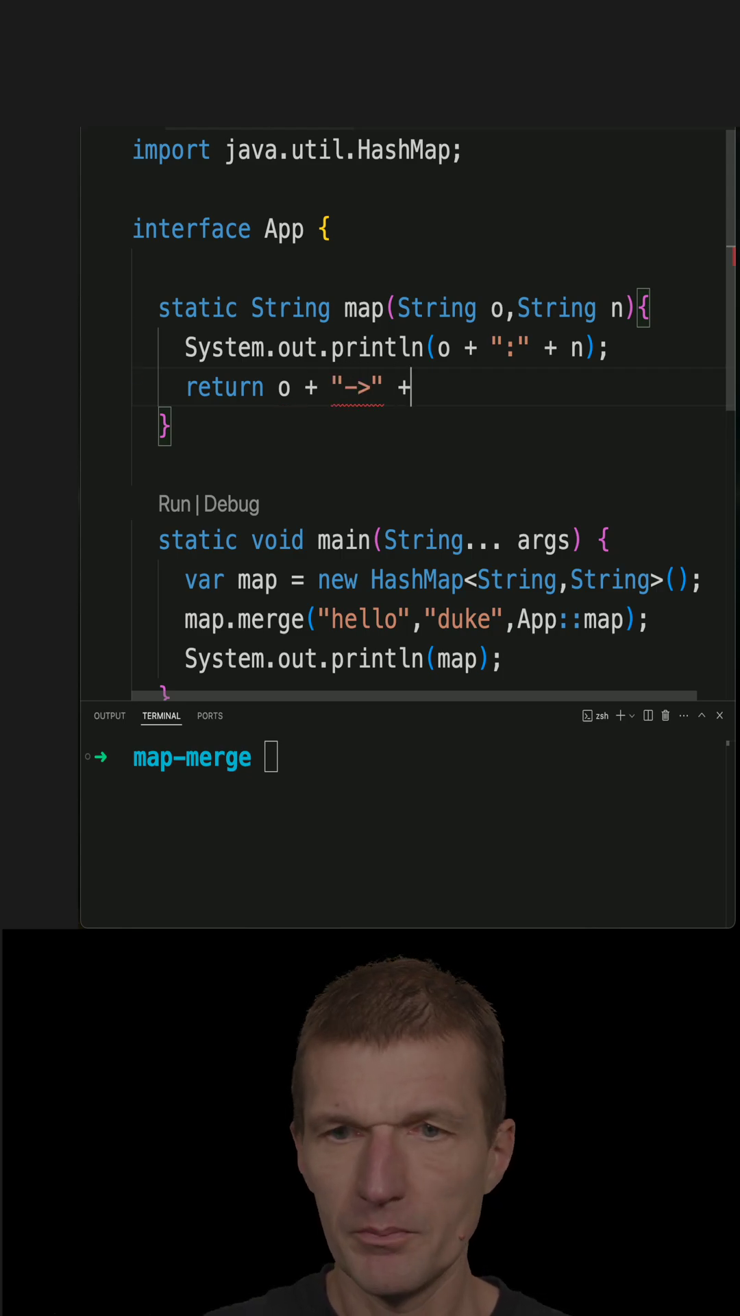
pyautogui.write('n;')
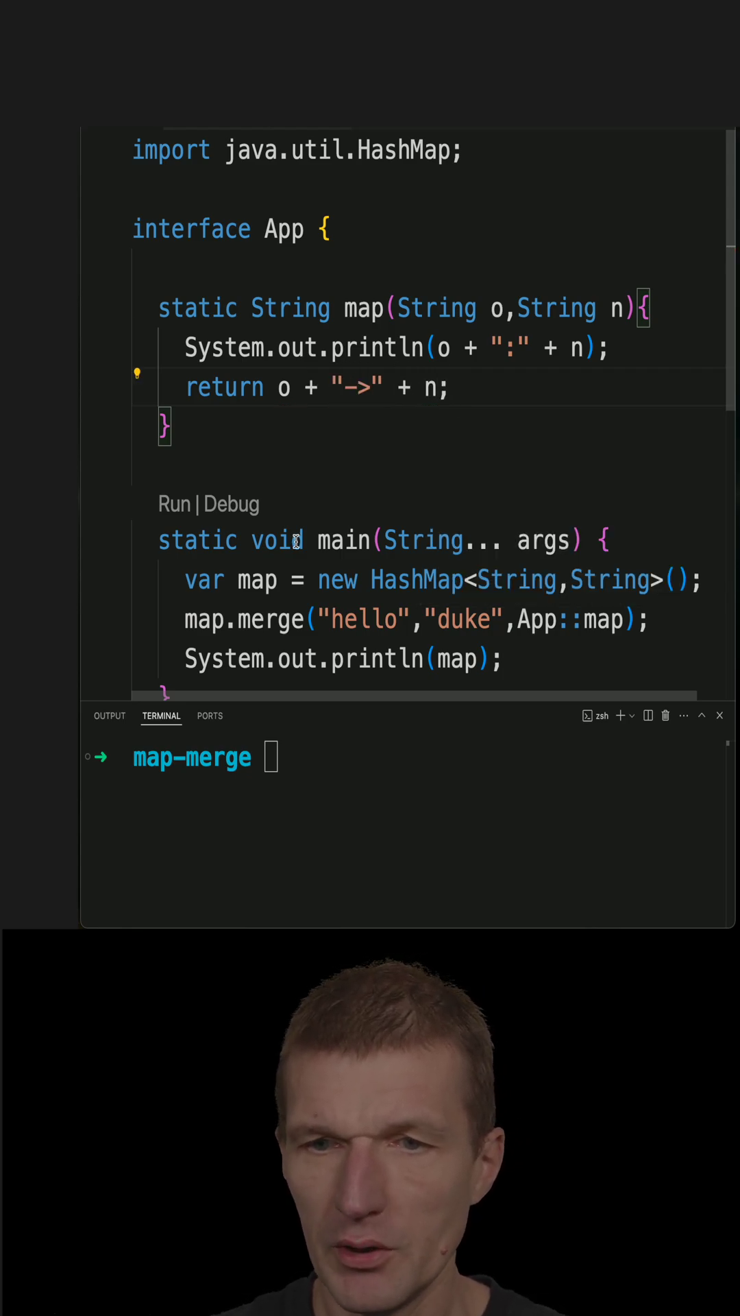
# Run java app.java in the terminal and check that it prints {hello=duke}
pyautogui.scroll(-3)
pyautogui.write('java app.java')
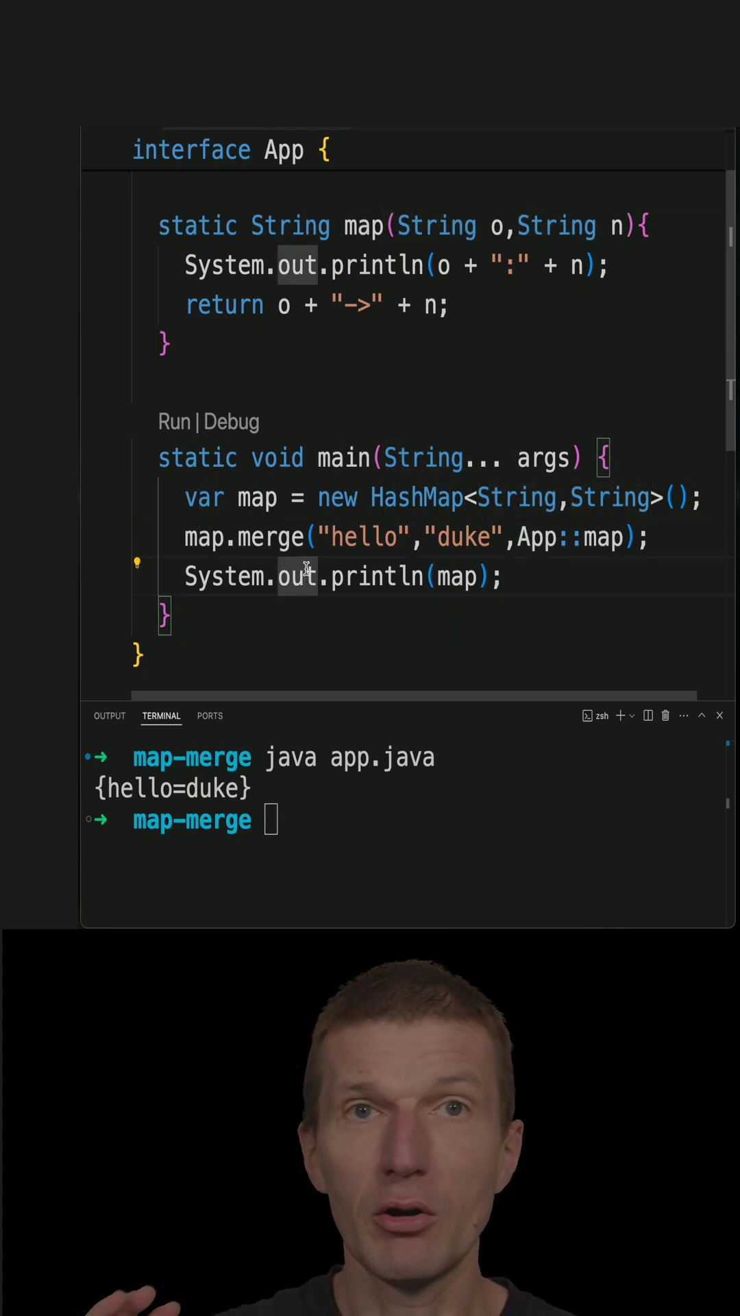
pyautogui.scroll(3)
pyautogui.write('map.put(')
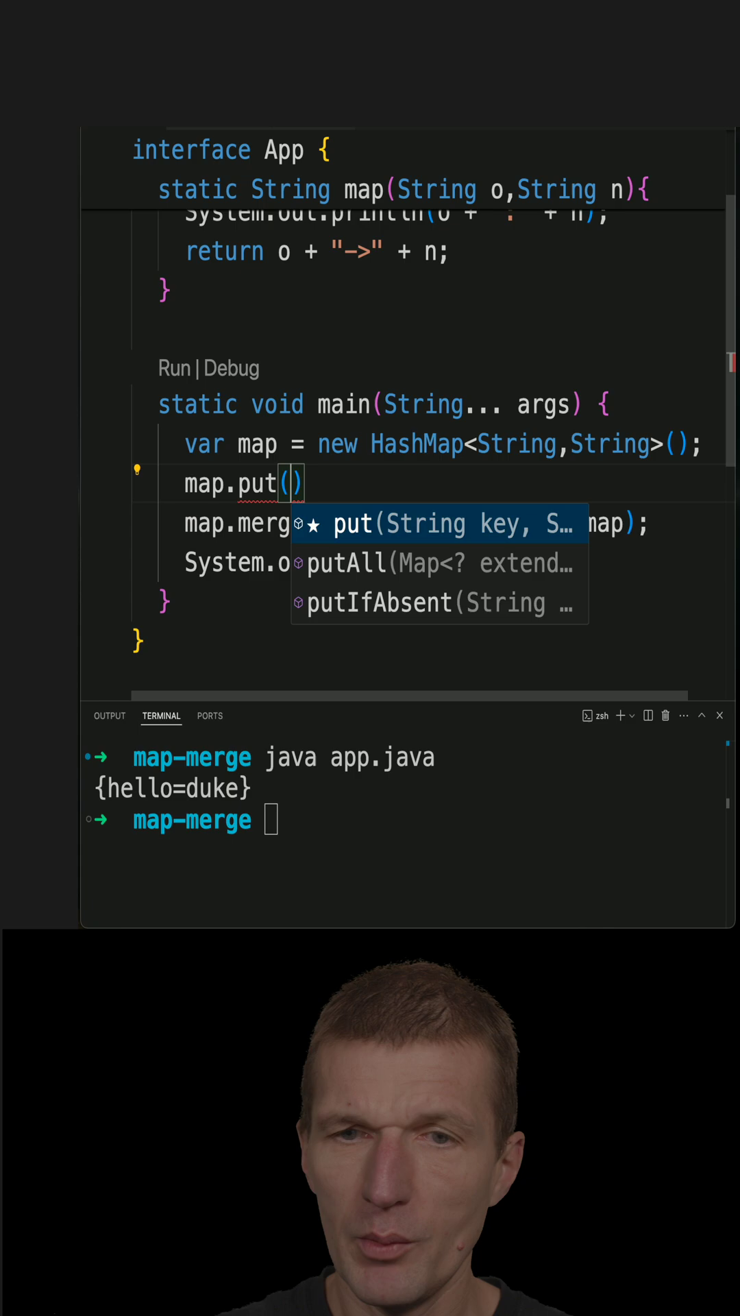
# Add map.put("hello", "world") before the merge, then rerun to get {hello=world->duke}
pyautogui.write('"hello"')
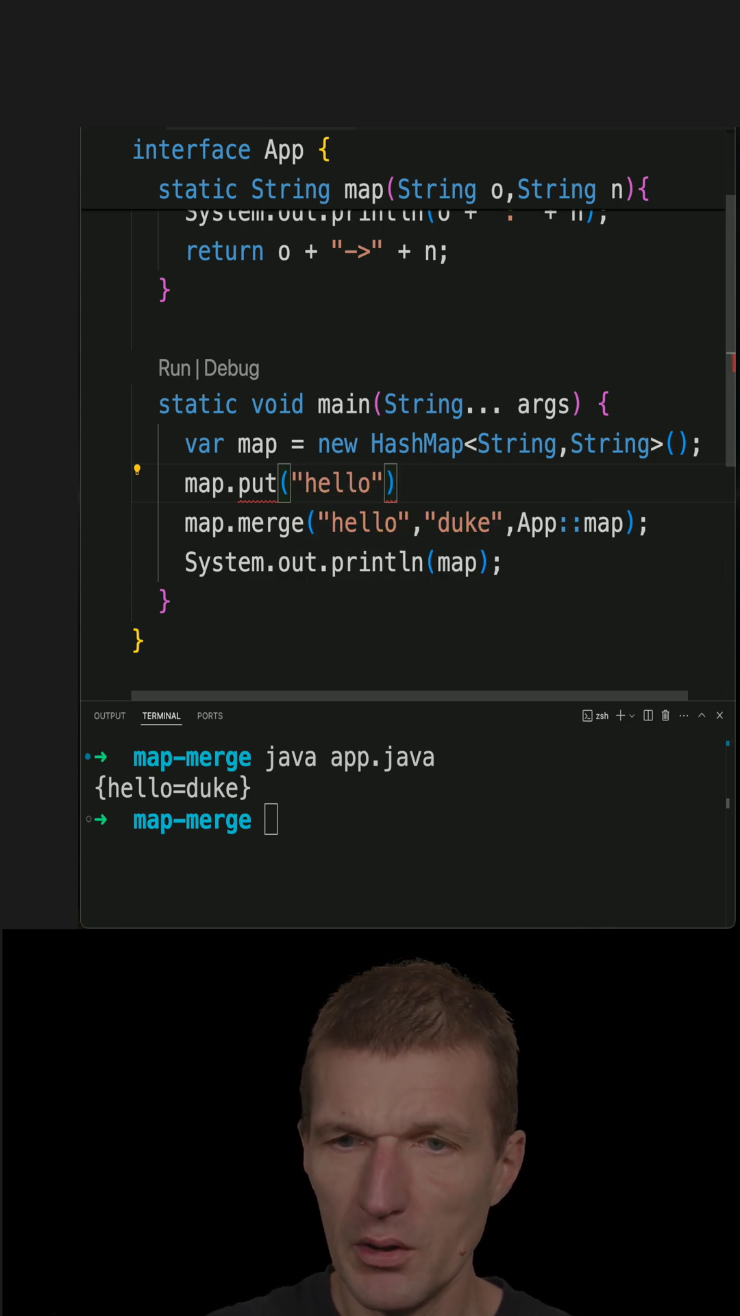
pyautogui.write(',""')
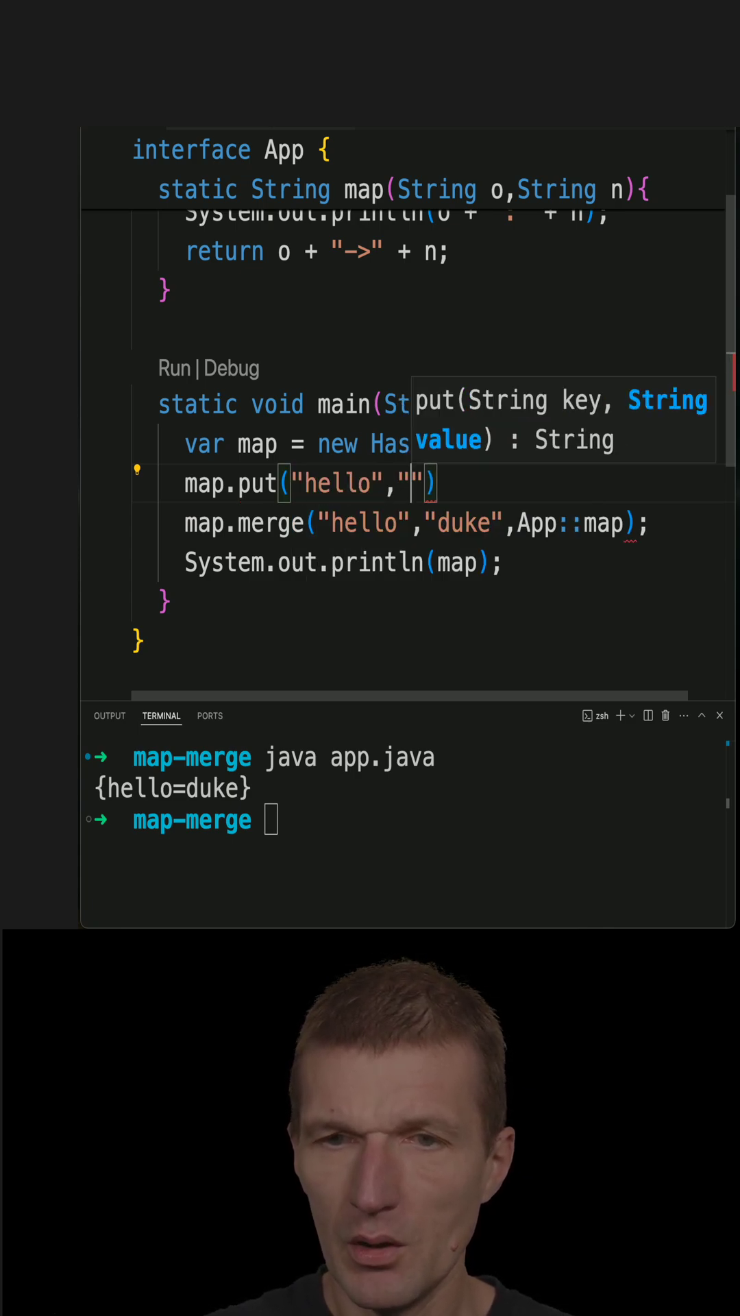
pyautogui.write('world')
pyautogui.click(406, 819)
pyautogui.write('java app.java')
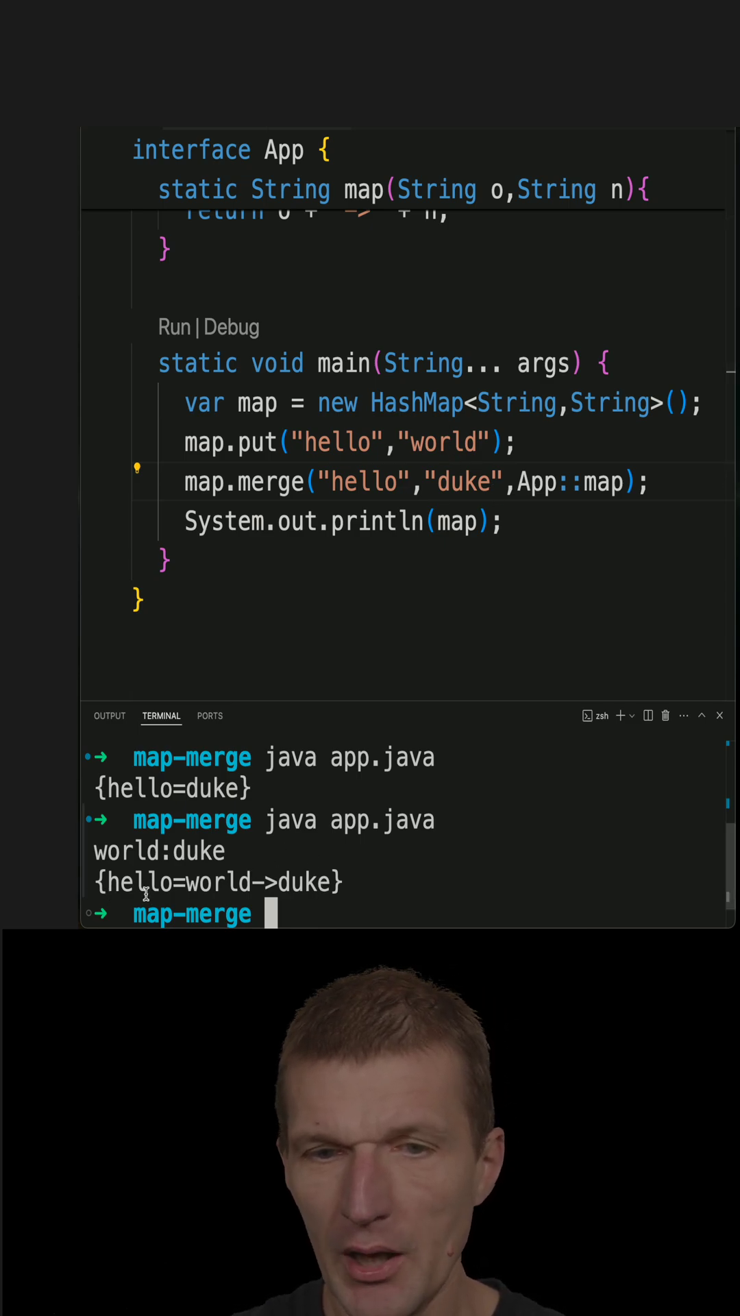
pyautogui.scroll(3)
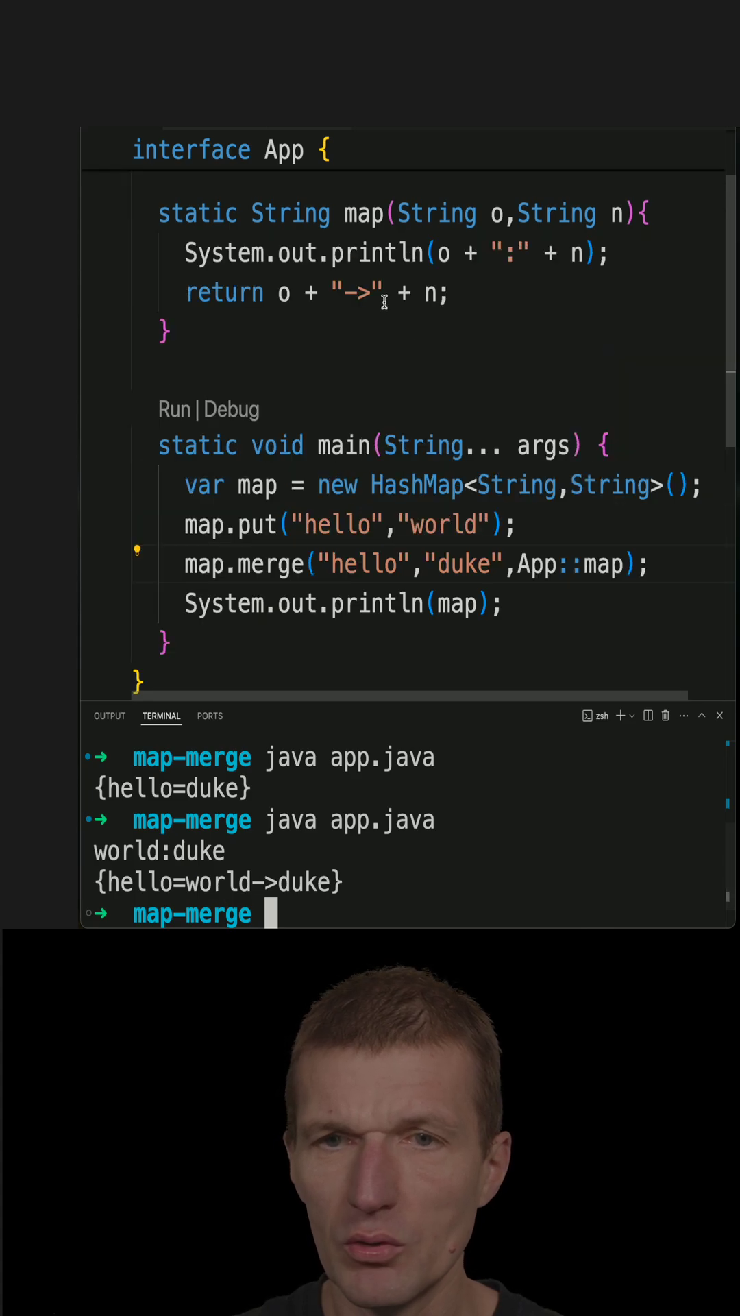